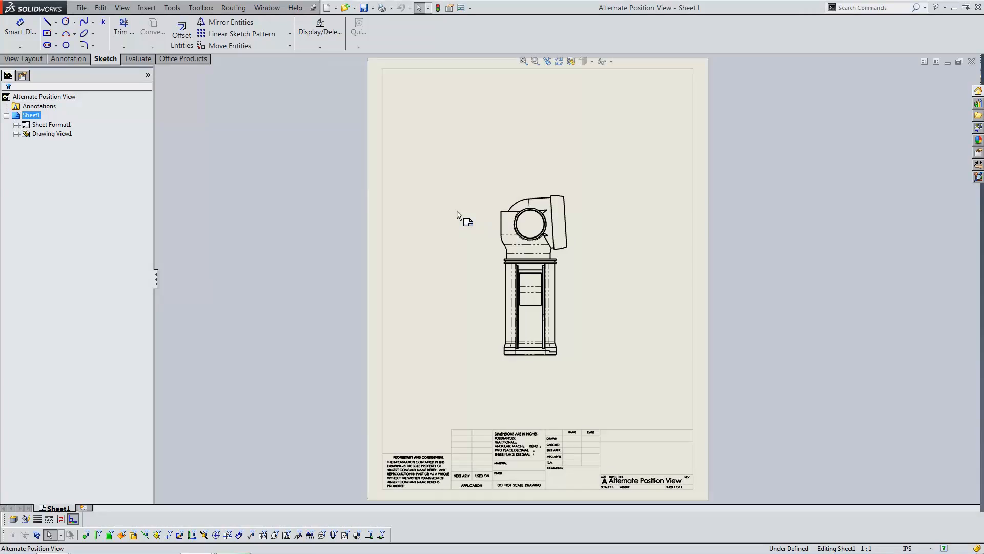
pyautogui.moveTo(399, 187)
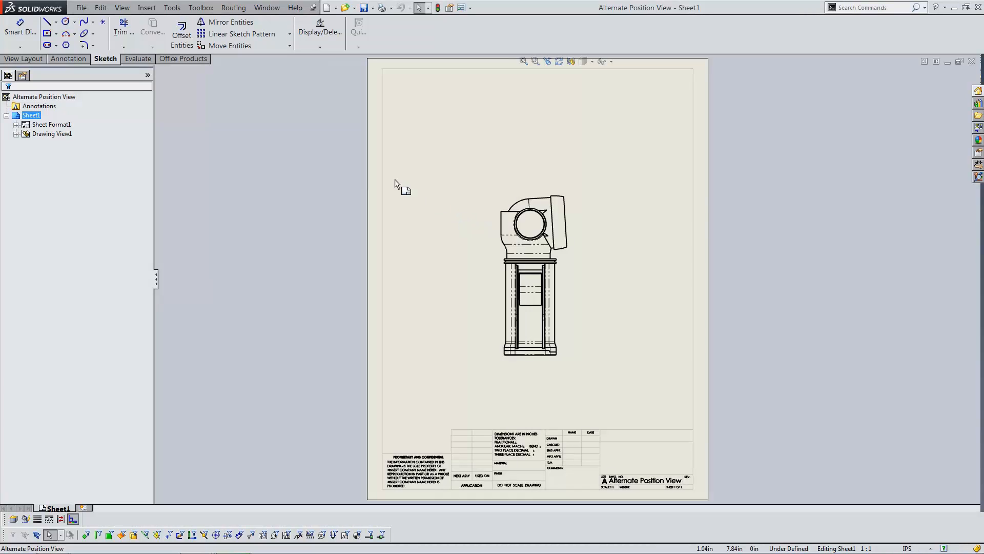
# Start an Alternate Position drawing view from the Insert > Drawing View menu.
pyautogui.click(147, 7)
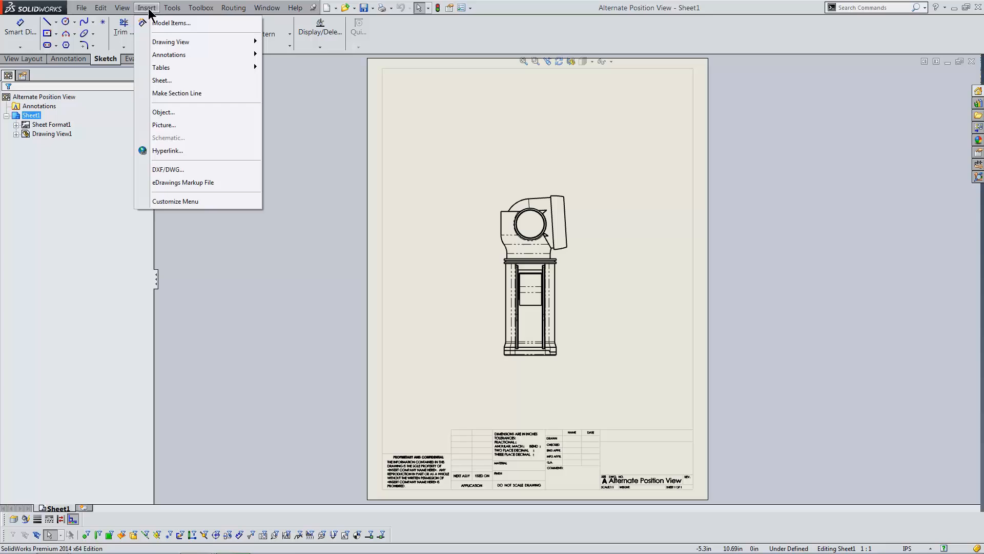
pyautogui.moveTo(171, 41)
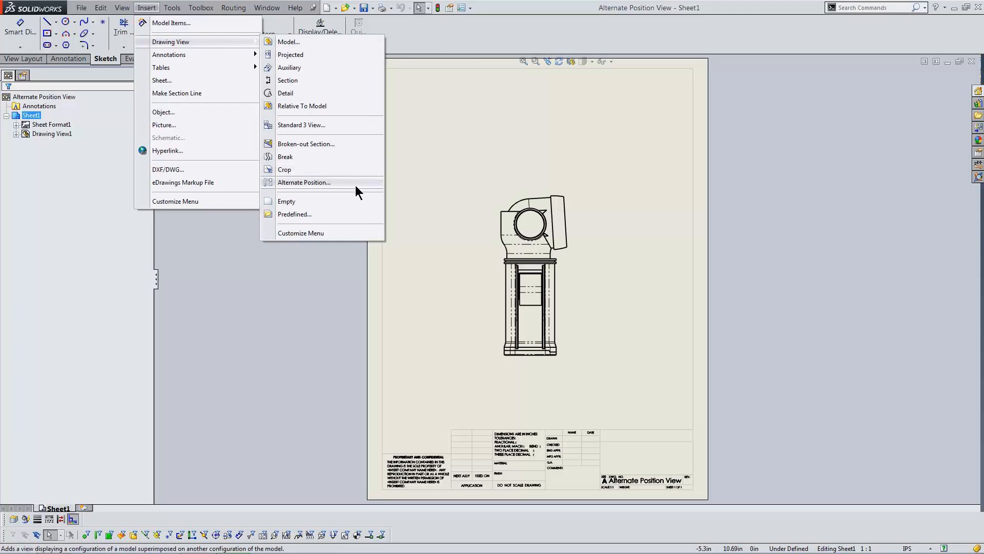
pyautogui.click(303, 183)
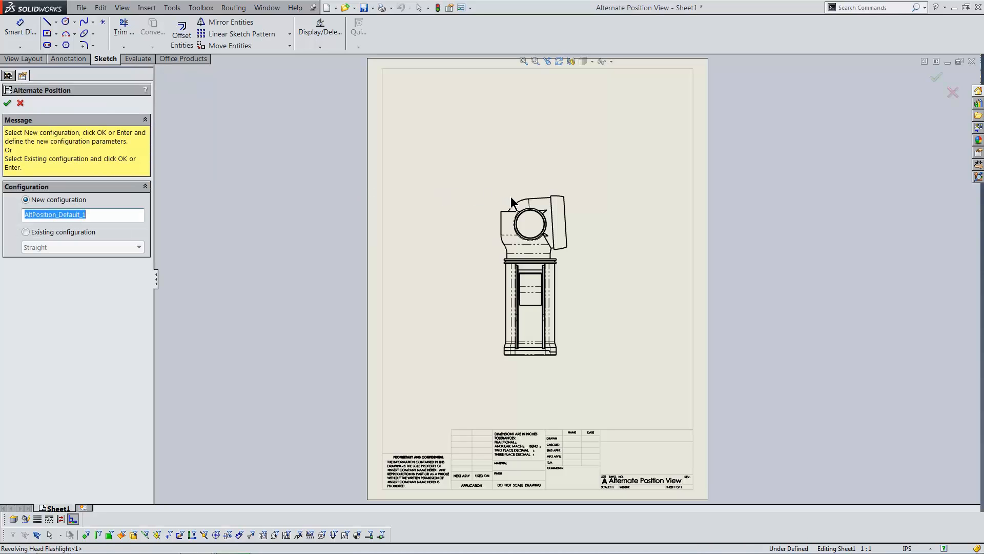
pyautogui.moveTo(74, 245)
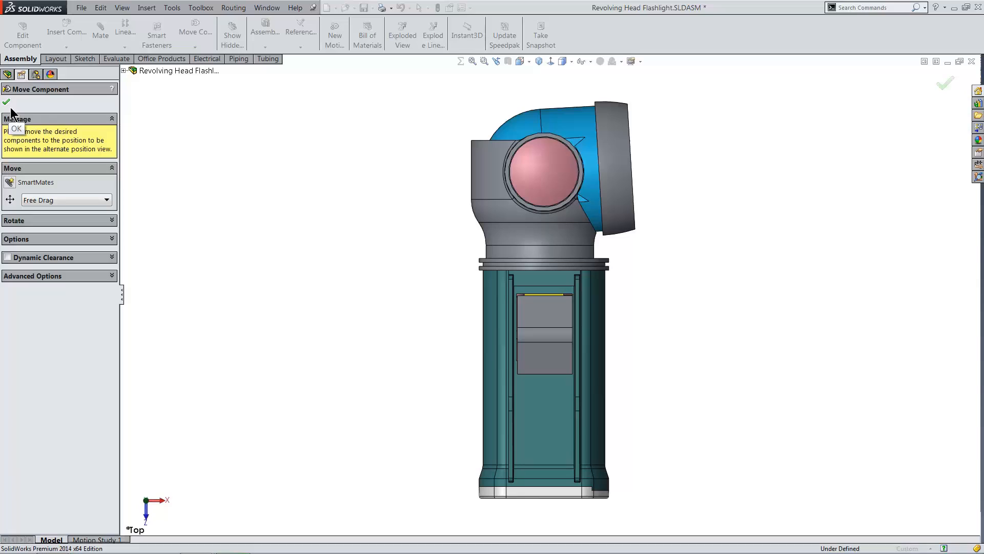
pyautogui.moveTo(143, 94)
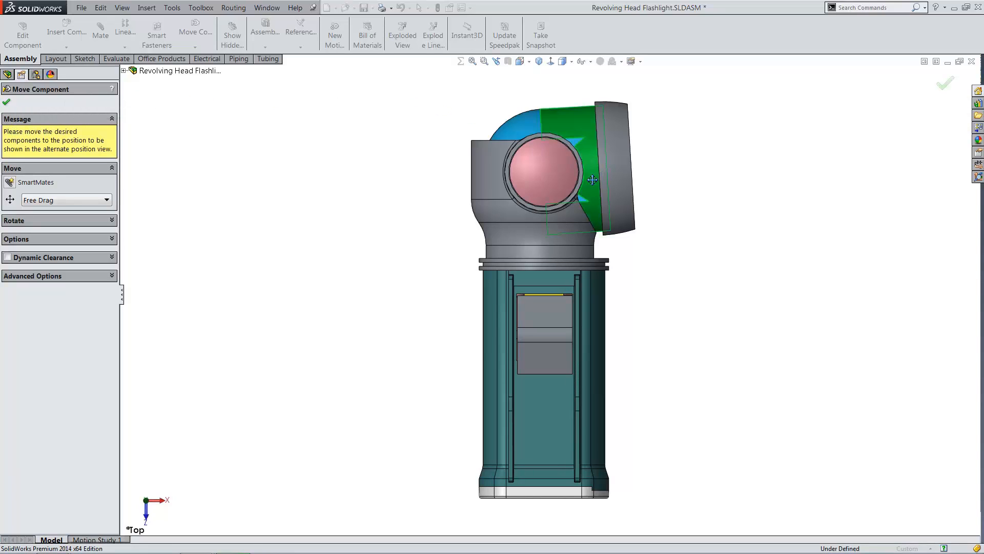
# Drag the flashlight head to tilt it upward into its first alternate position.
pyautogui.moveTo(591, 180); pyautogui.dragTo(576, 141)
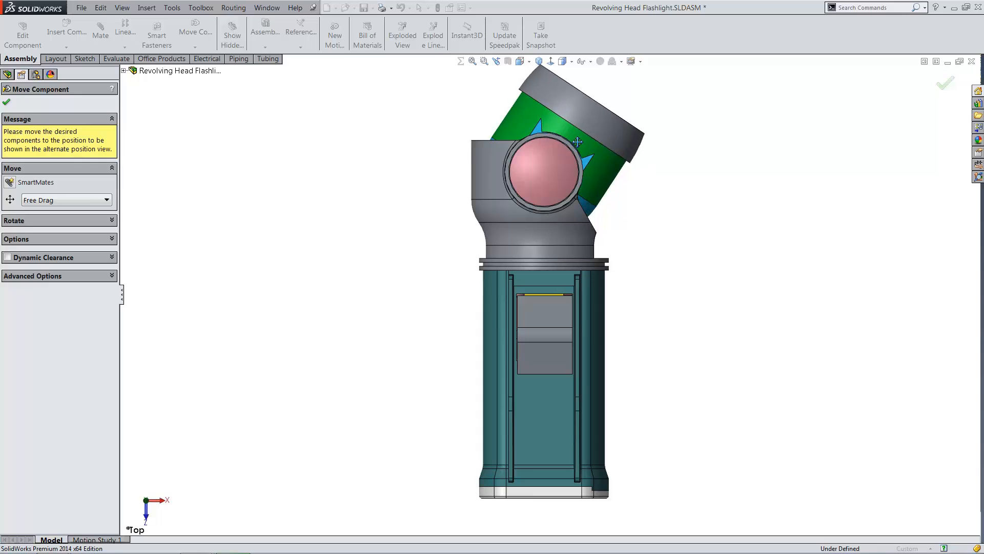
pyautogui.moveTo(577, 140); pyautogui.dragTo(581, 147)
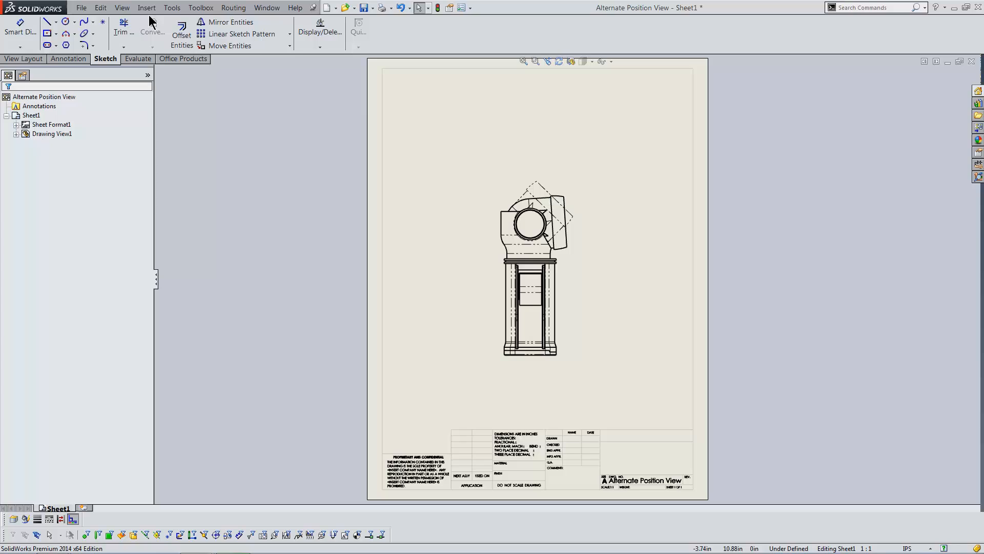
# Insert another Alternate Position view and accept new configuration AltPosition_Default_2.
pyautogui.click(147, 7)
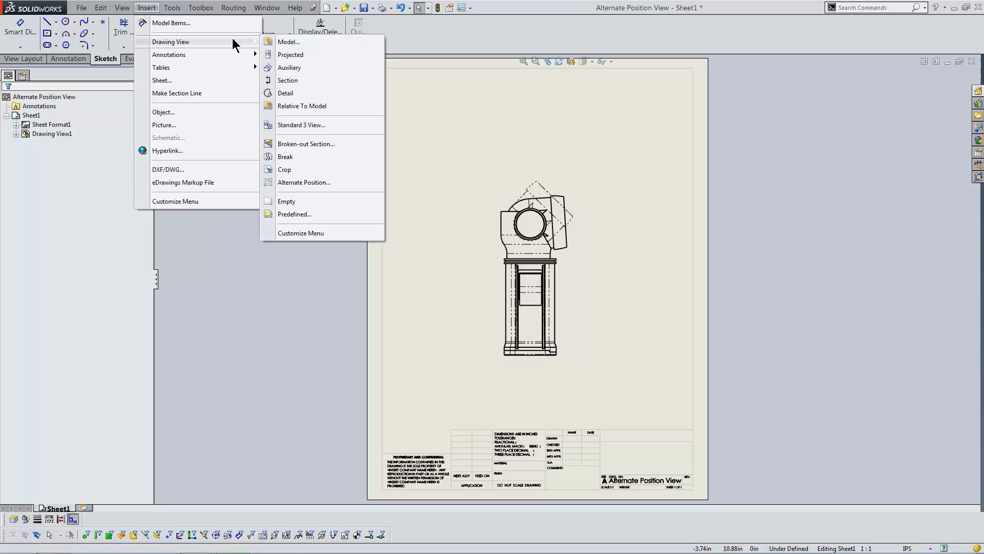
pyautogui.moveTo(303, 183)
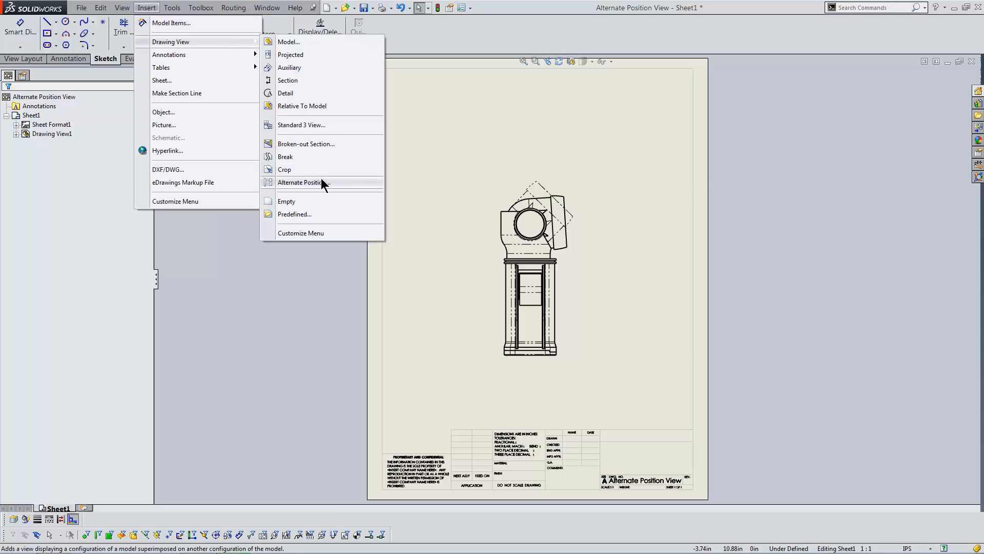
pyautogui.click(304, 183)
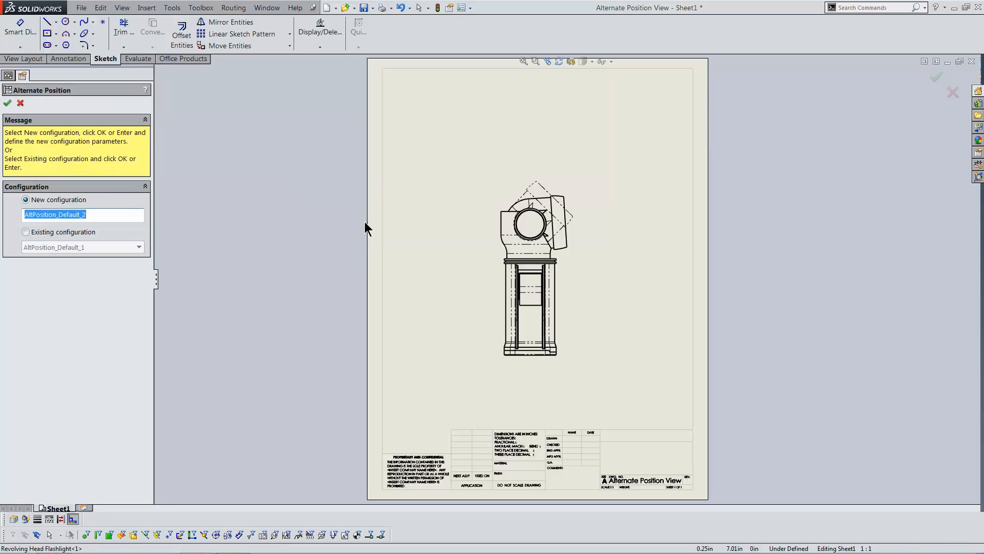
pyautogui.click(7, 102)
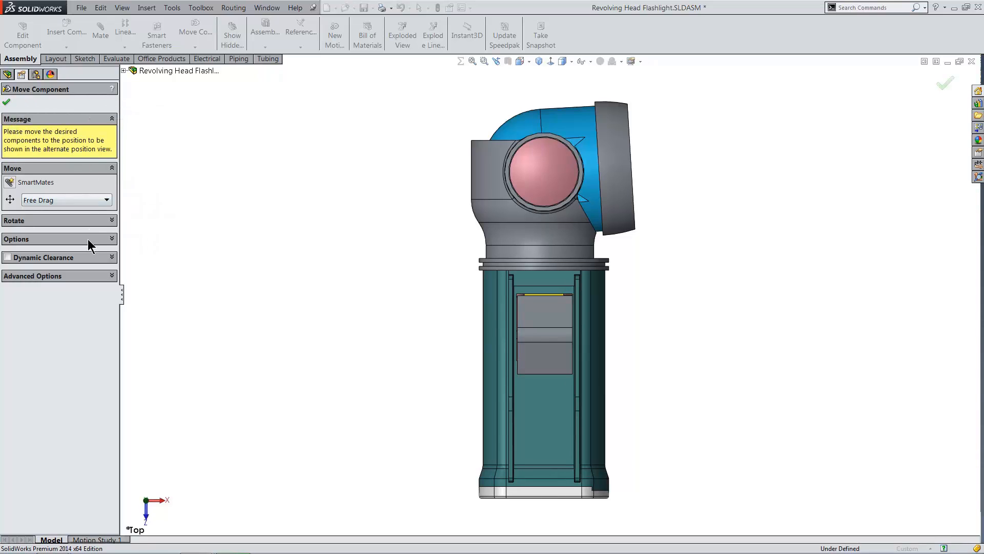
# With Collision Detection set to Stop at collision, drag the head until it points straight up.
pyautogui.click(26, 266)
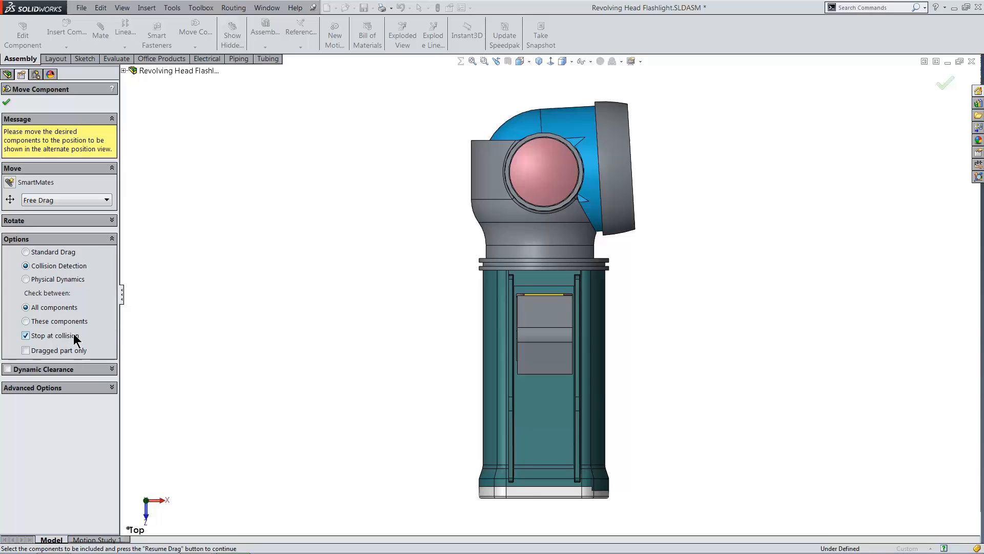
pyautogui.moveTo(561, 175)
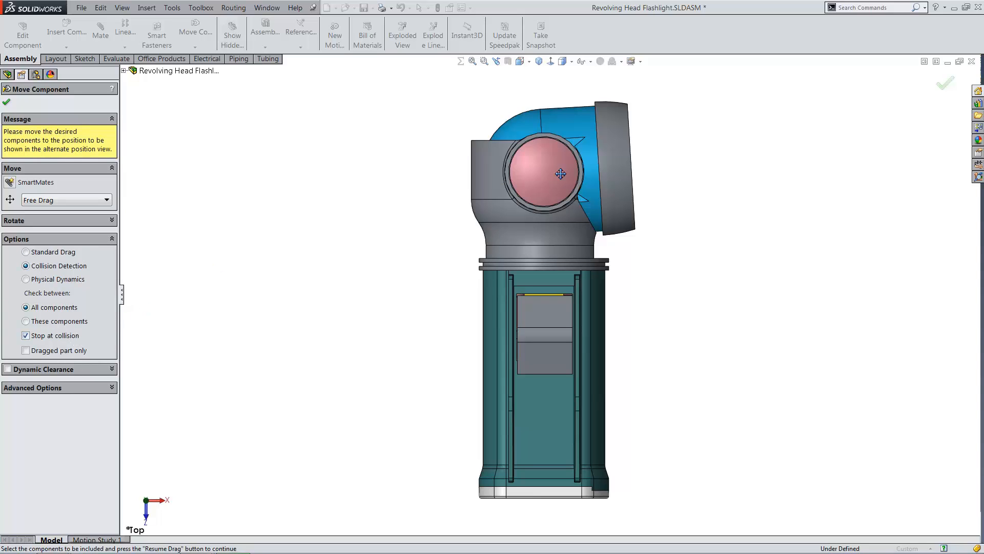
pyautogui.moveTo(561, 175); pyautogui.dragTo(567, 133)
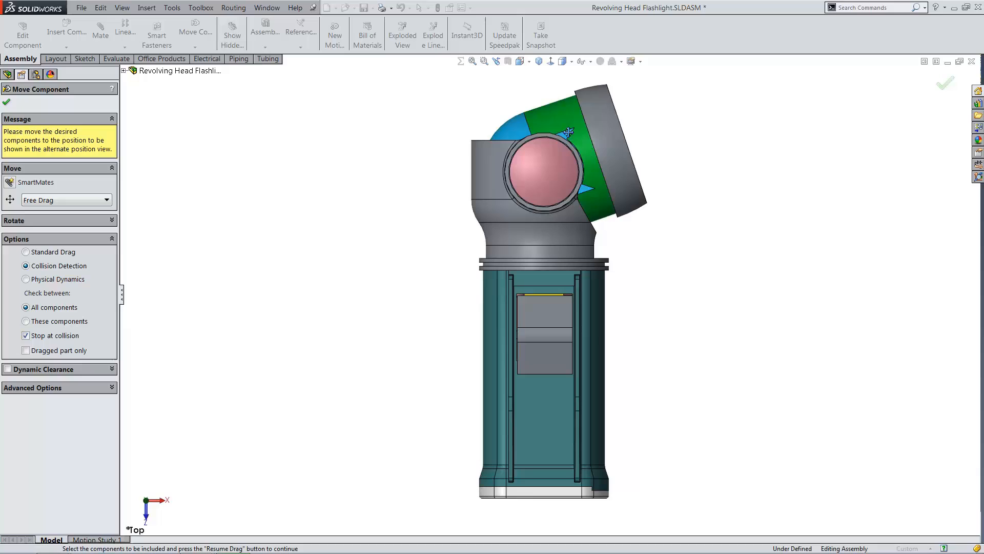
pyautogui.moveTo(568, 132); pyautogui.dragTo(500, 121)
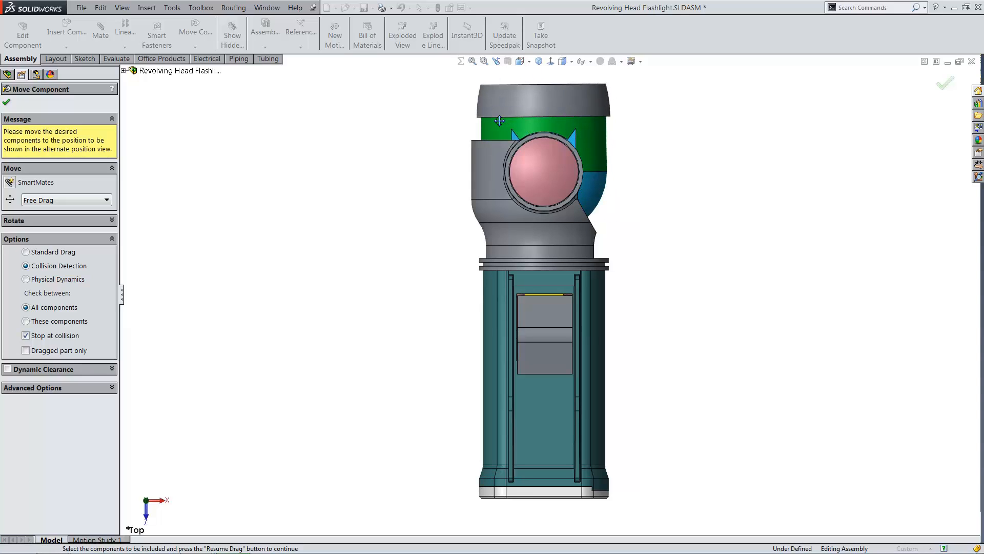